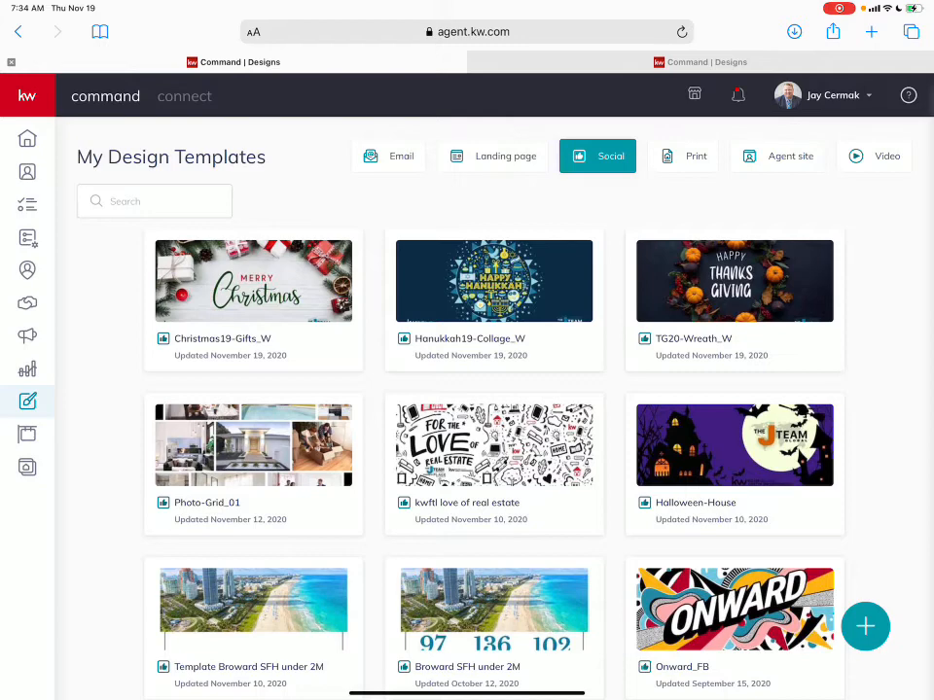
mouse_move(28, 172)
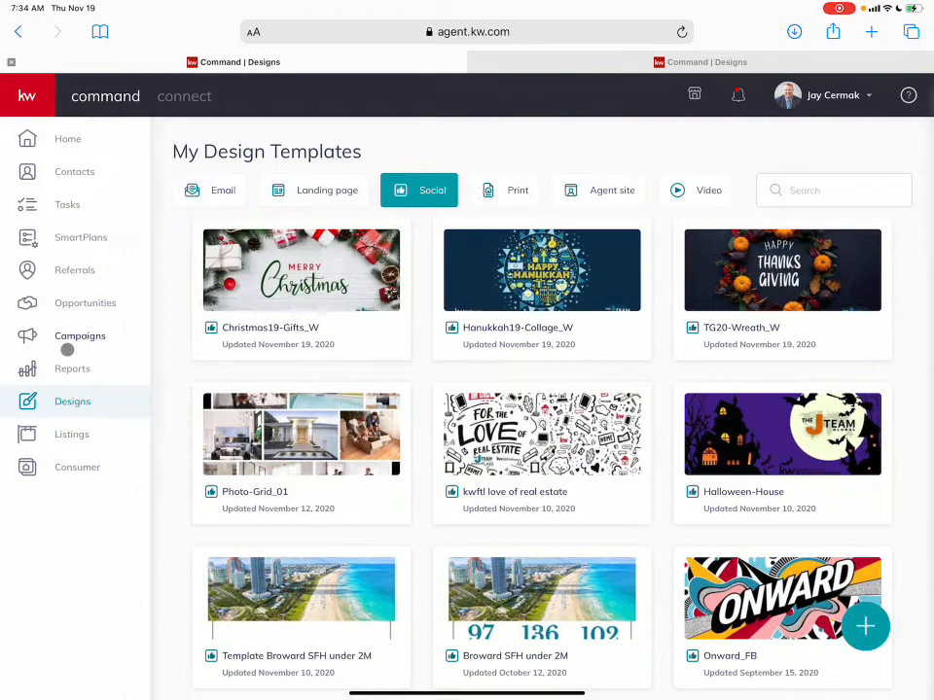
mouse_move(542, 270)
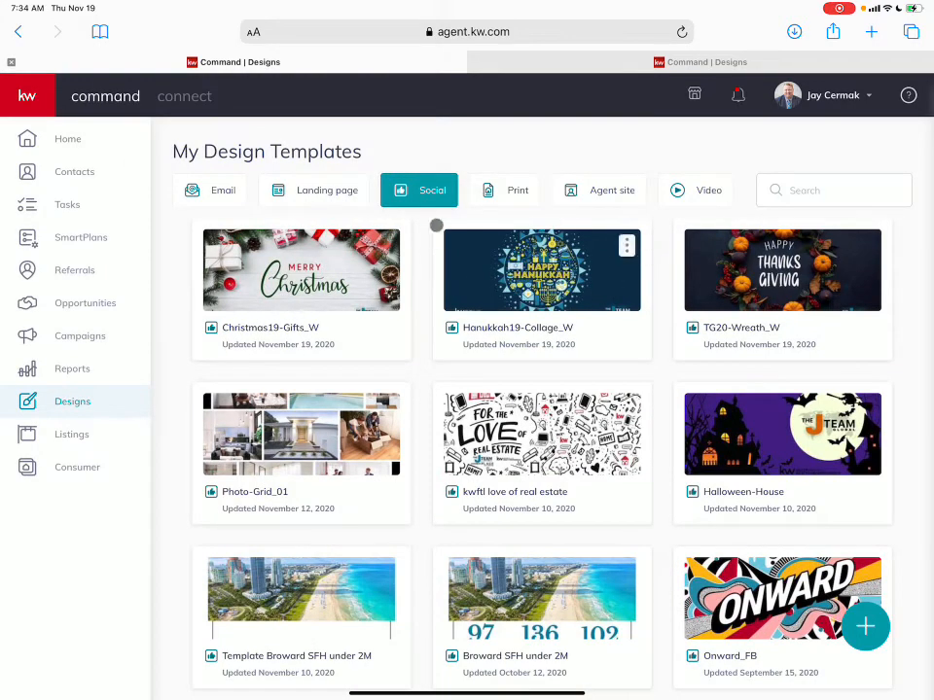
Step: On the Designs page, bring up the Create Design dialog with the + button
left_click(864, 626)
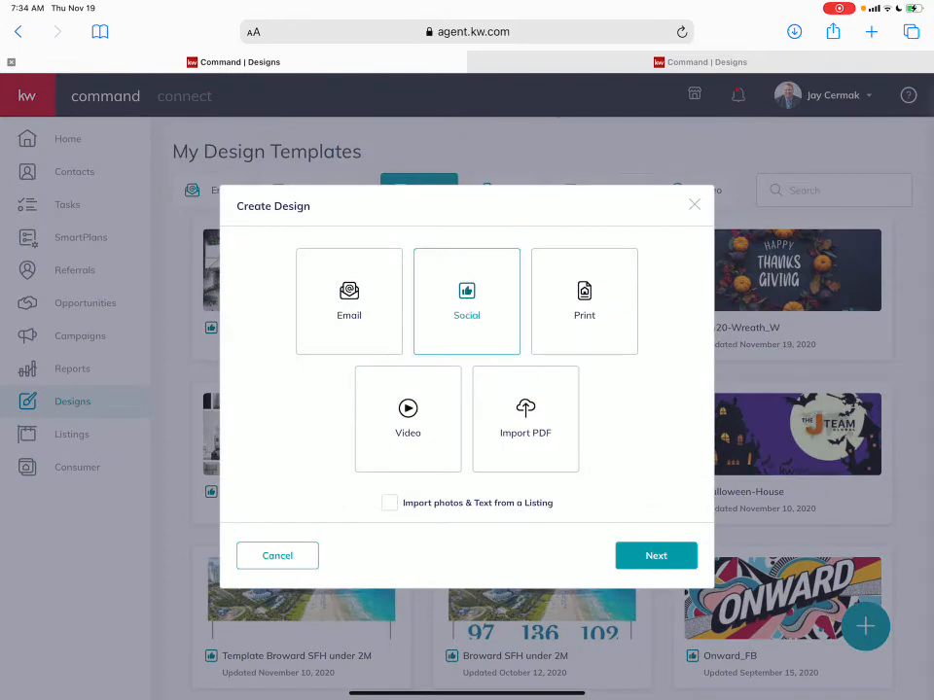
Step: Proceed with Social selected to reach the Lead Generation > Holiday Greetings template gallery
left_click(656, 555)
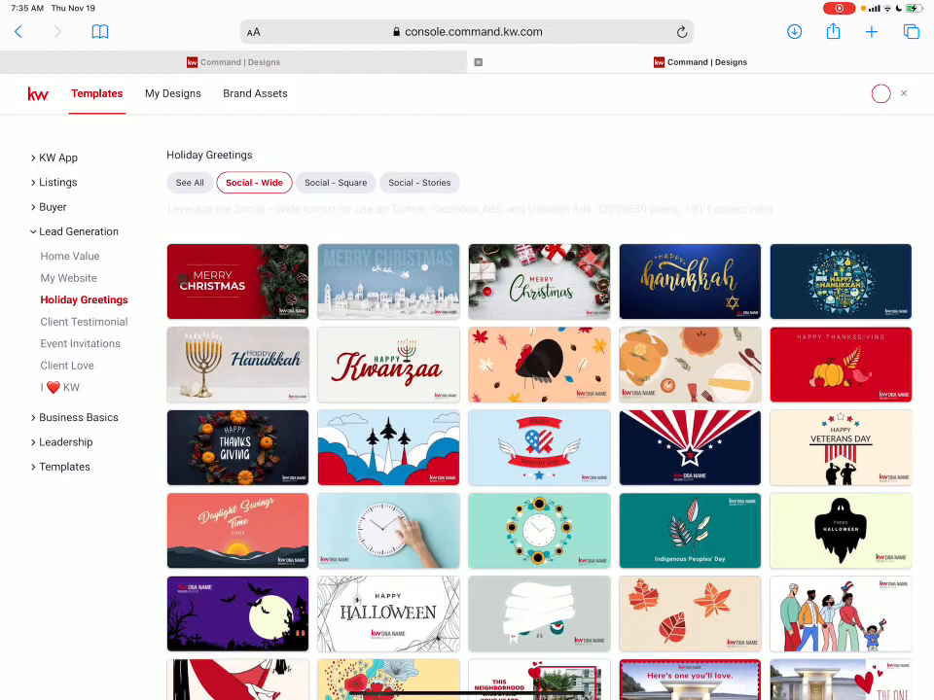
mouse_move(254, 183)
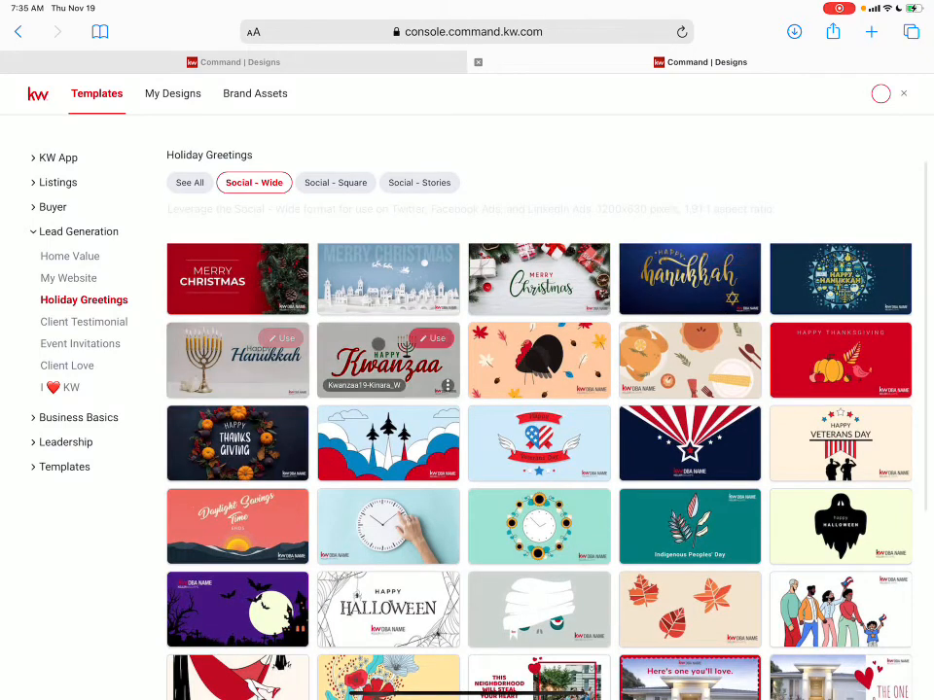
mouse_move(238, 444)
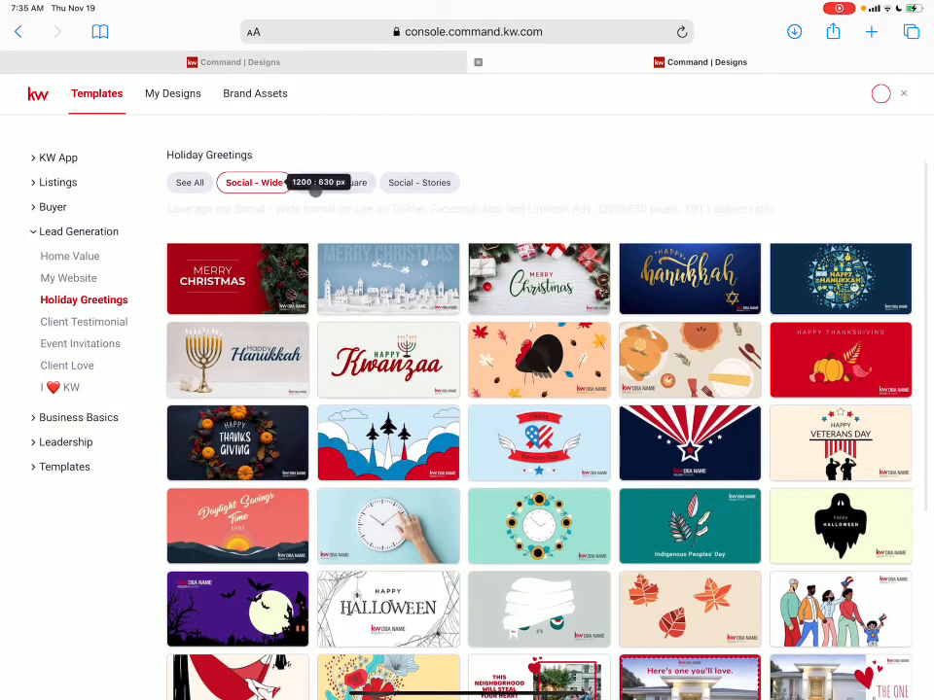
Step: Filter the Holiday Greetings templates to the vertical Social - Stories format
left_click(414, 181)
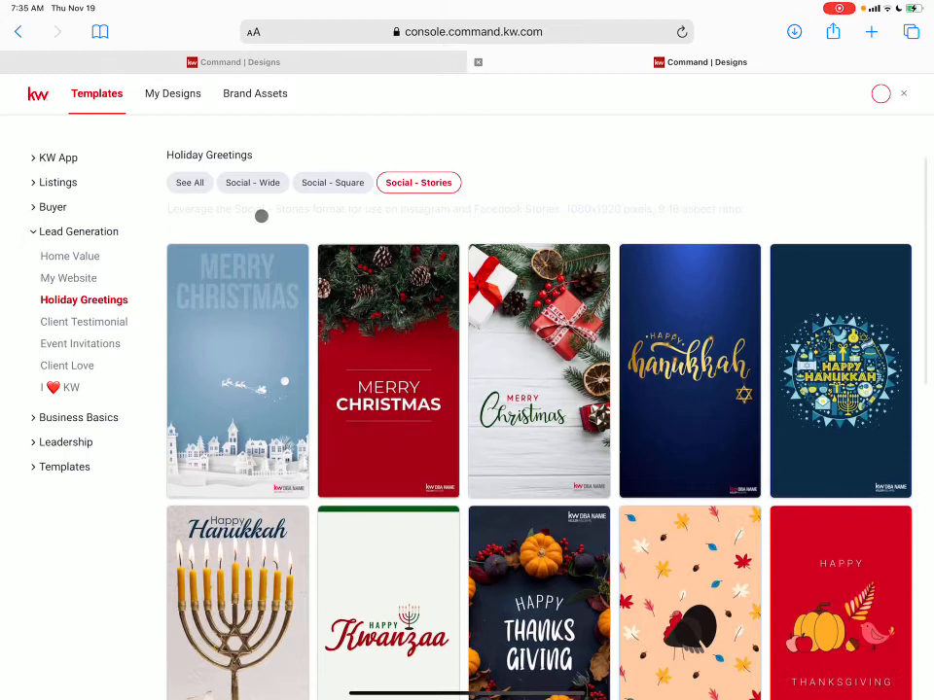
mouse_move(538, 372)
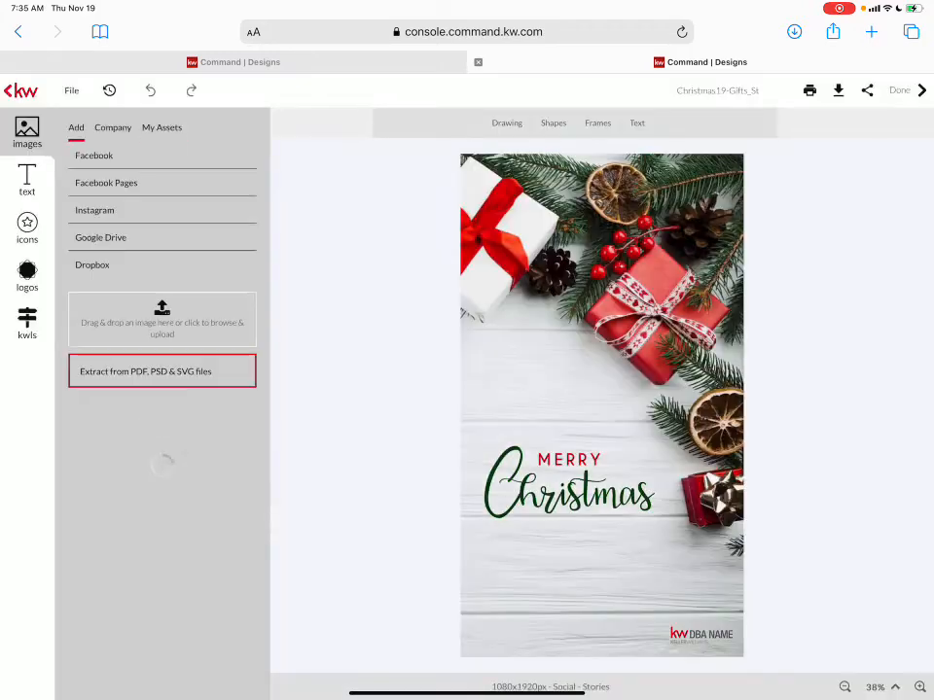
Step: Place the J Team and KW Realty Professionals logos from My Assets at the bottom right
left_click(161, 127)
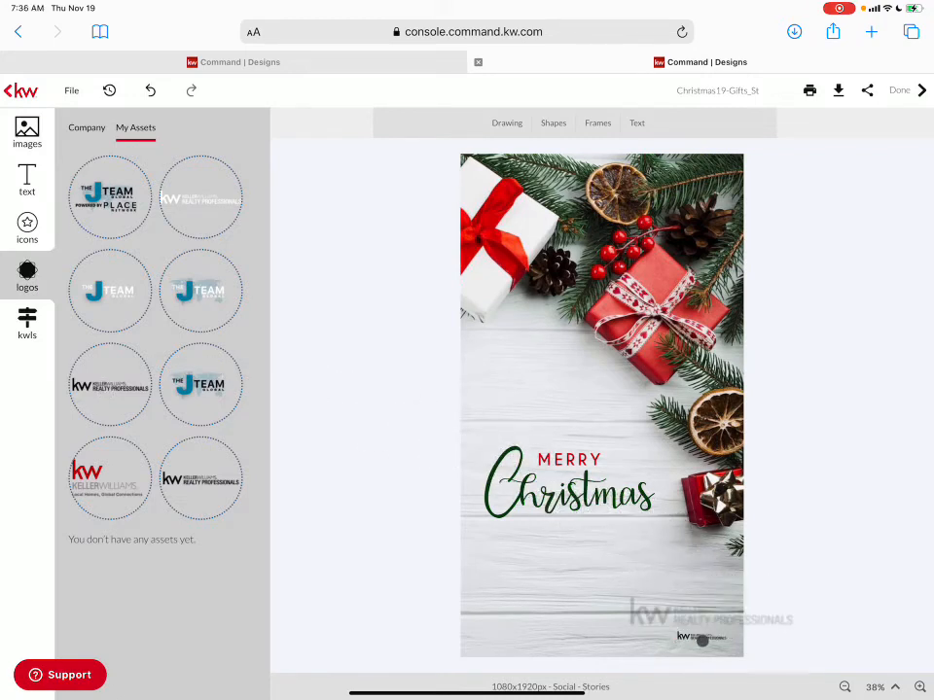
left_click(700, 637)
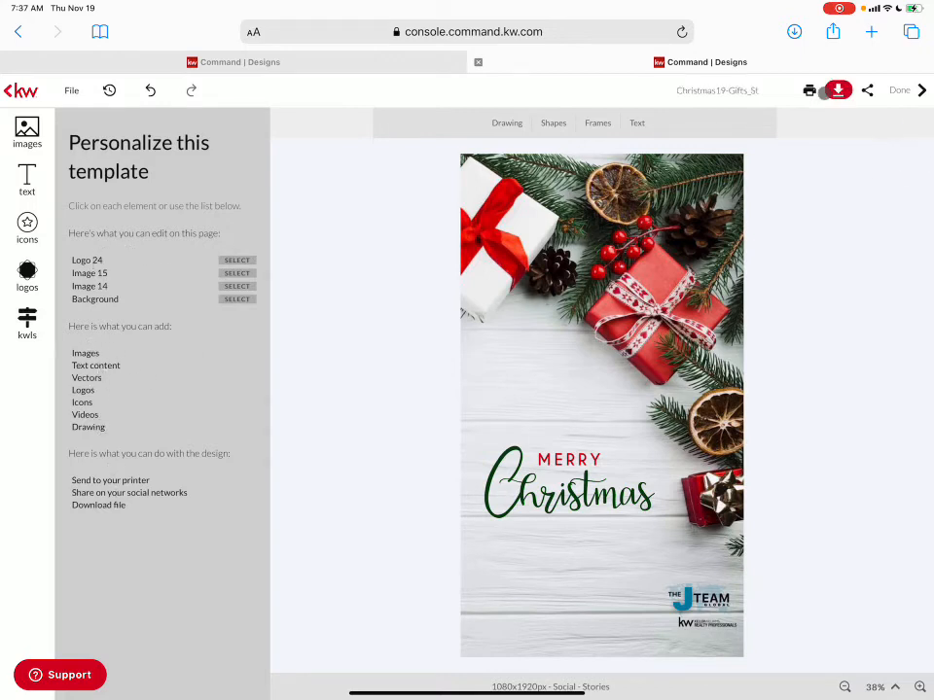
Step: Download the story as a high-quality JPEG and preview it from Safari's Downloads list
left_click(826, 89)
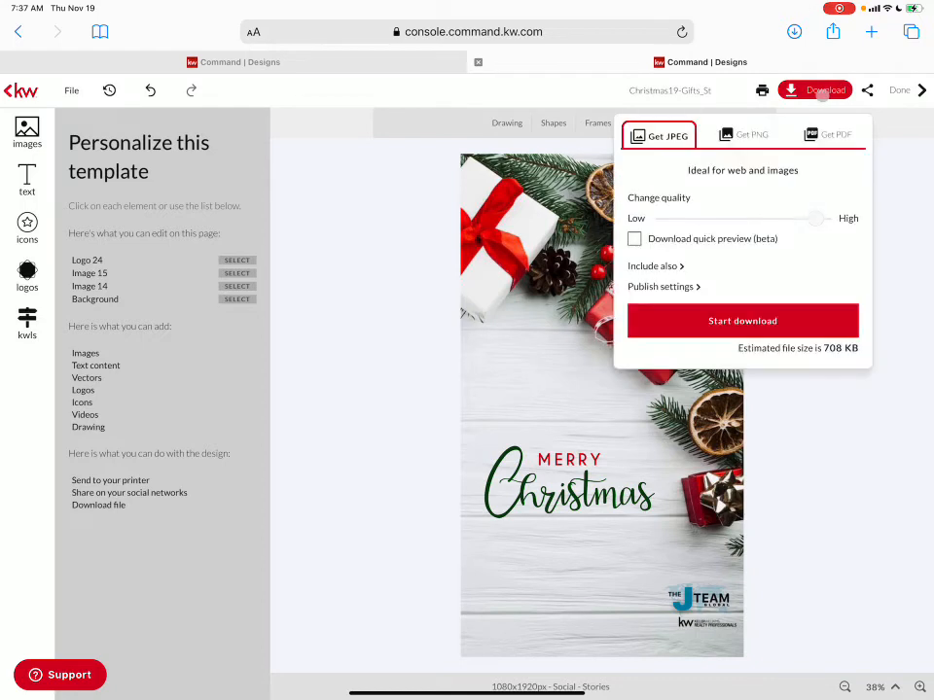
left_click(743, 320)
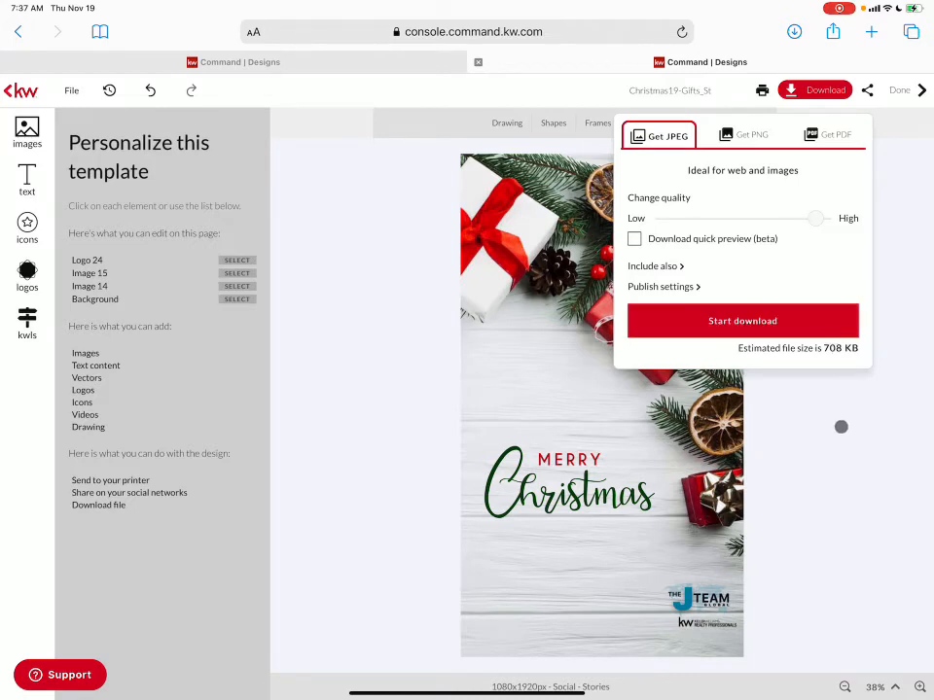
left_click(742, 321)
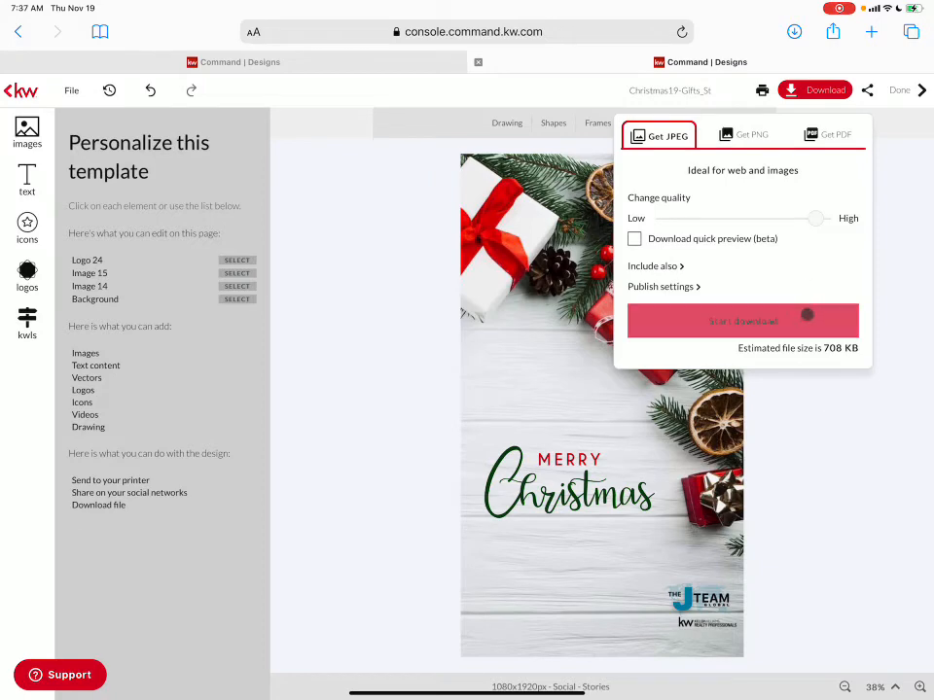
left_click(742, 321)
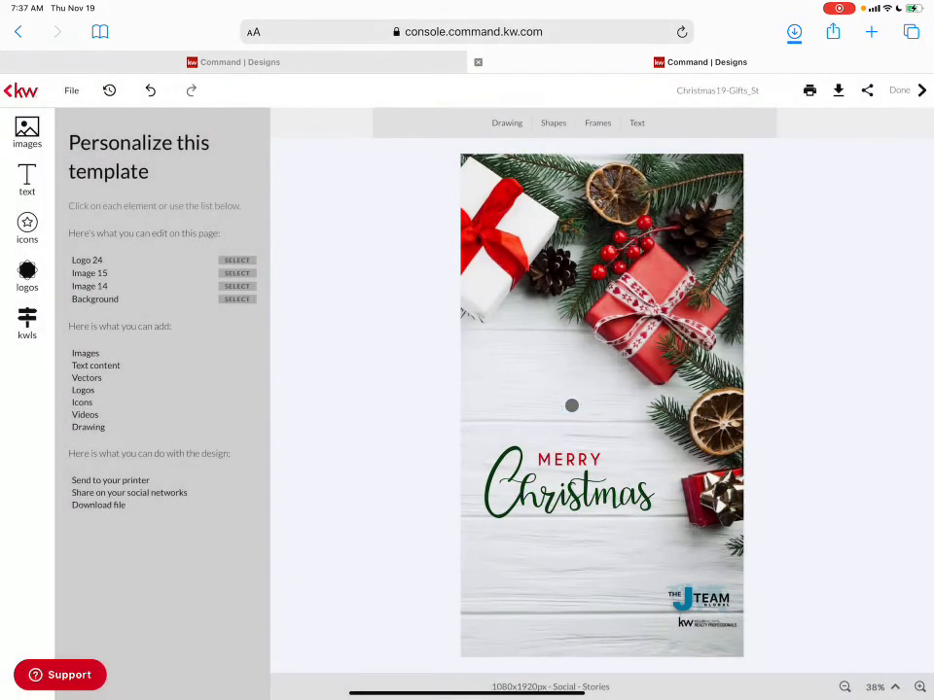
left_click(793, 31)
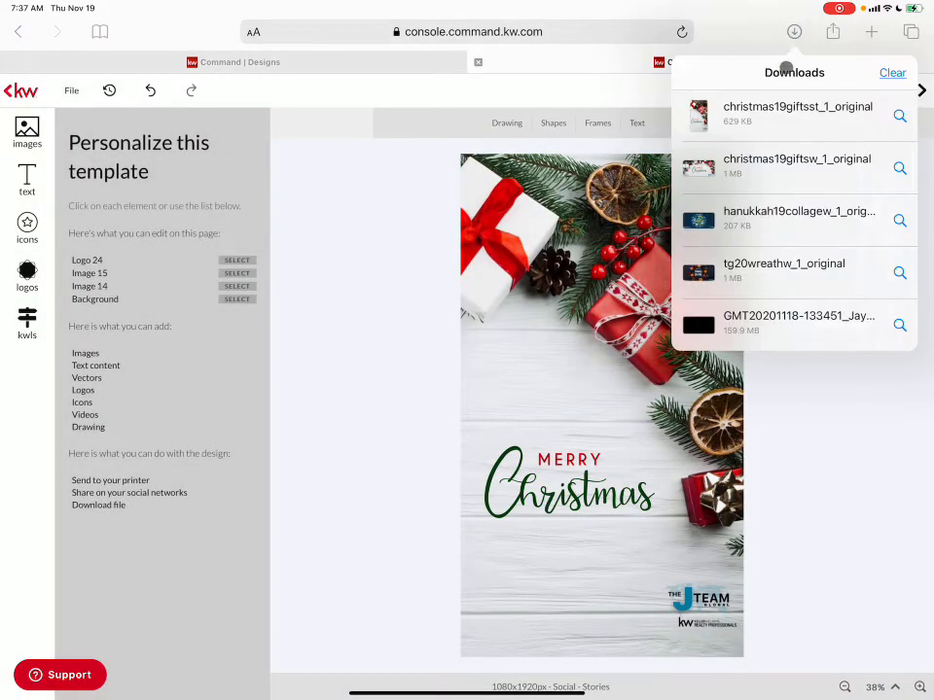
left_click(798, 111)
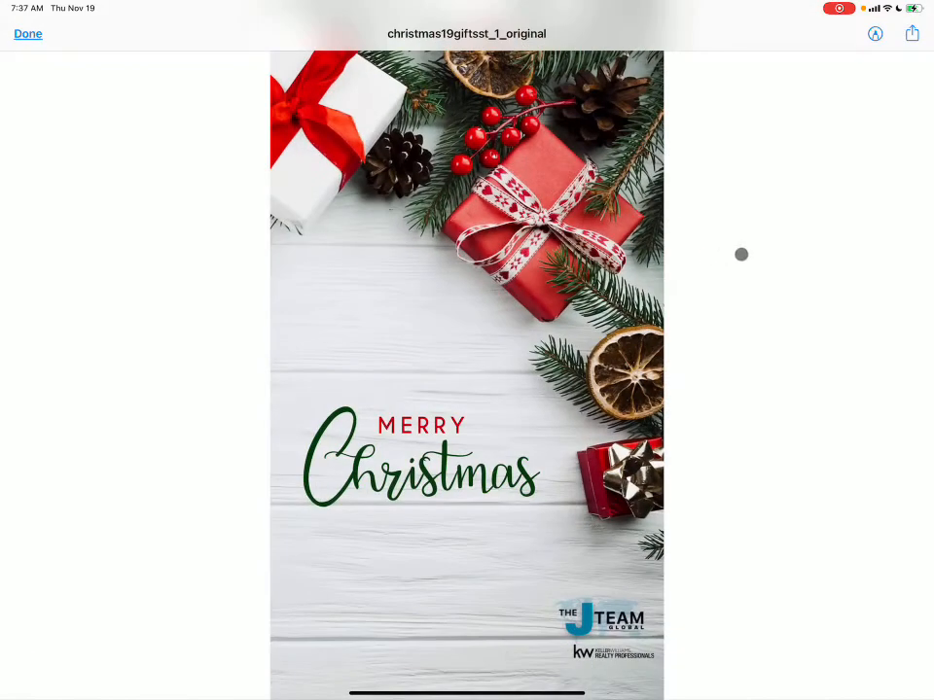